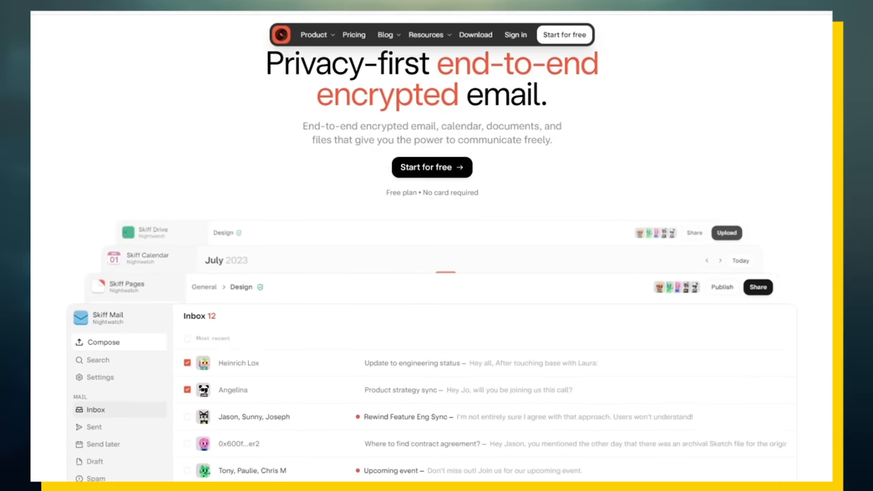
scroll("down", 3)
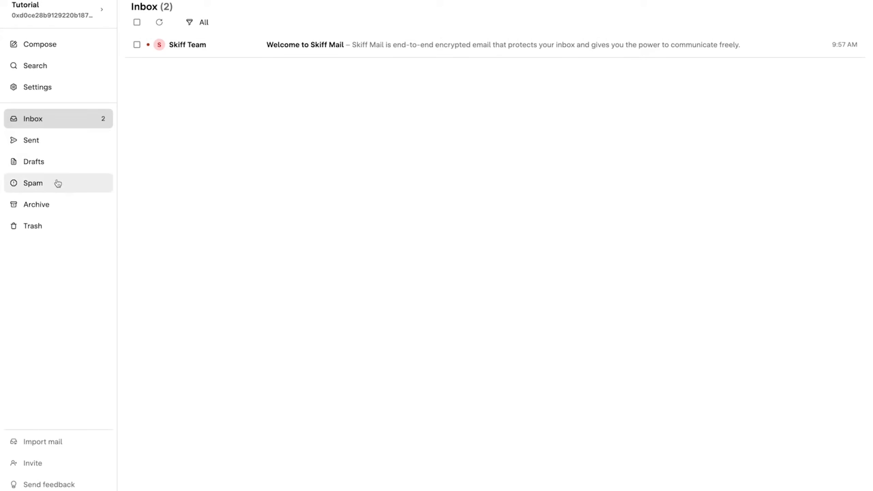
mouse_move(37, 204)
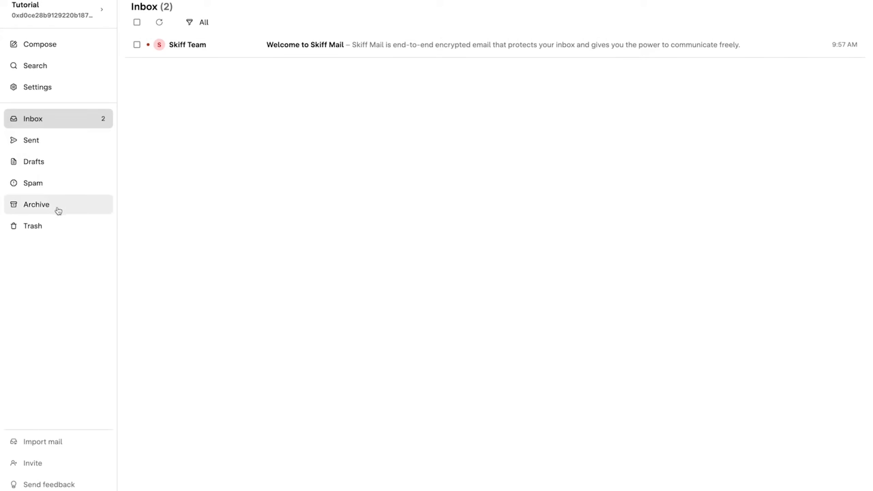